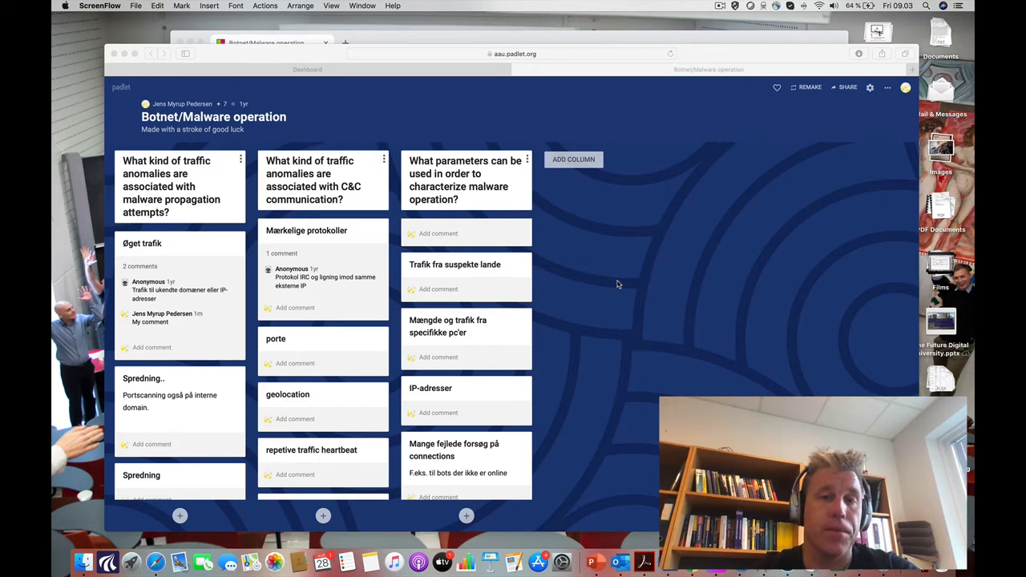
mouse_move(607, 269)
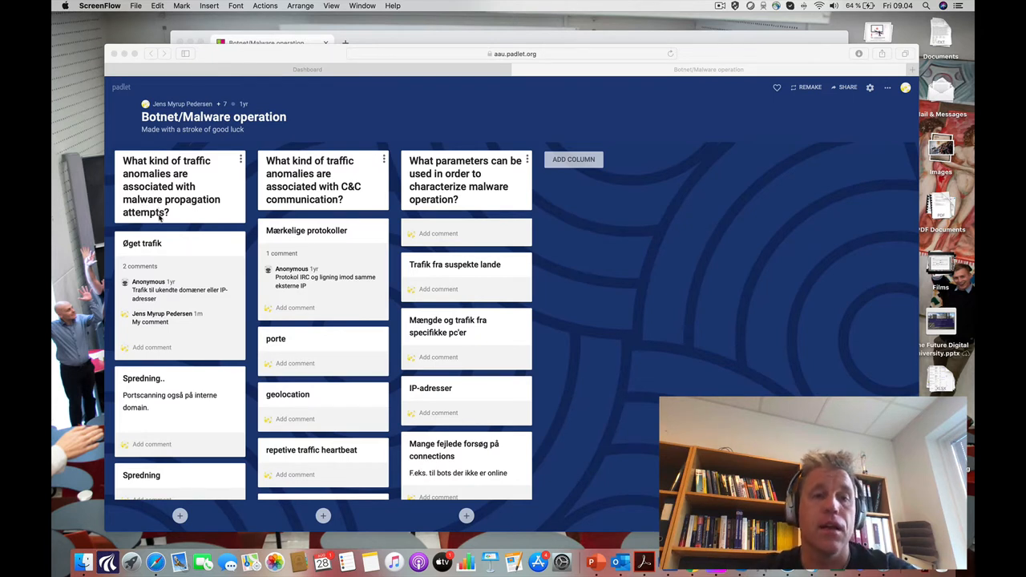
Post the comment 'My another comment' under the Øget trafik post
scroll("down", 3)
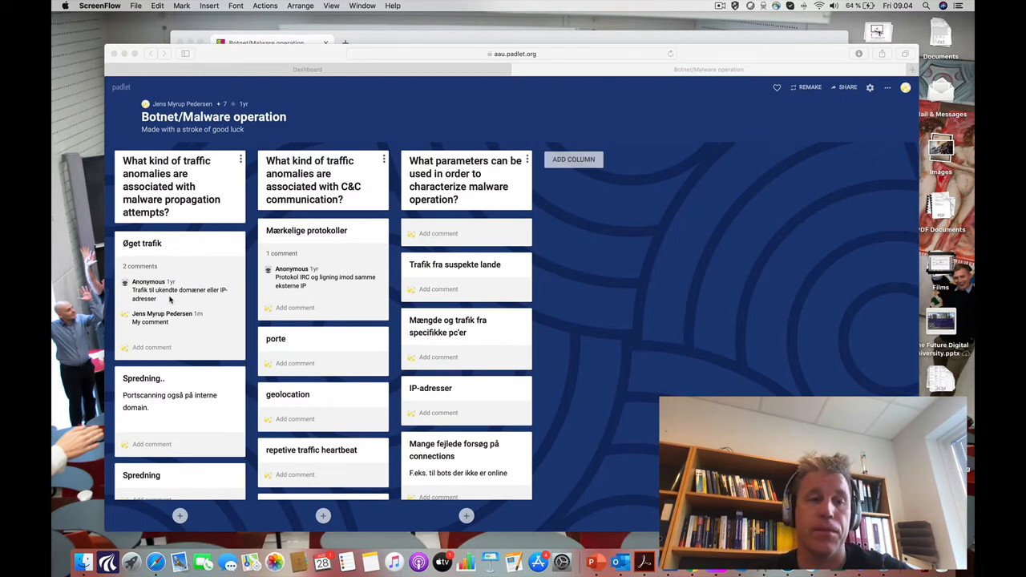
mouse_move(195, 378)
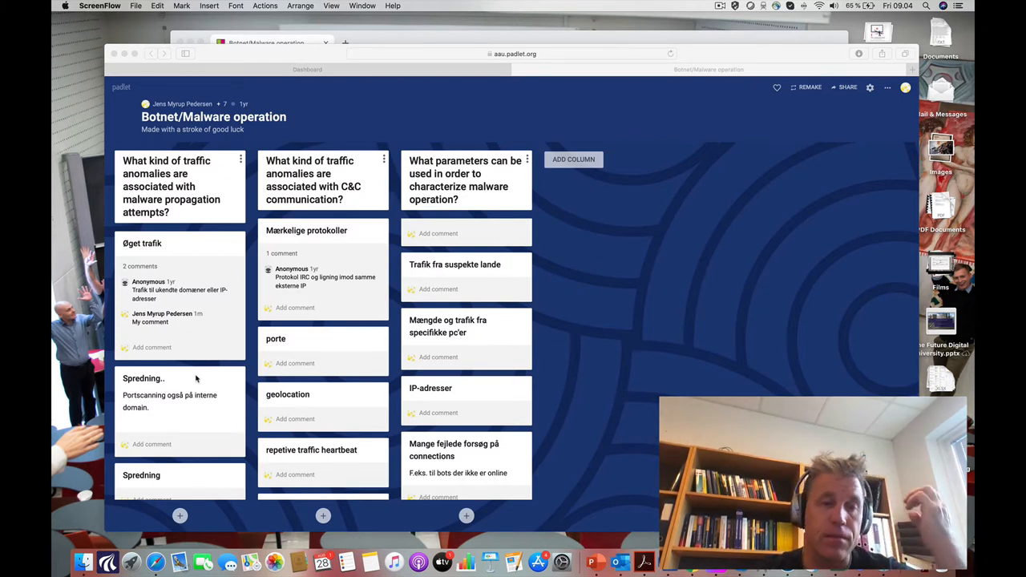
mouse_move(157, 261)
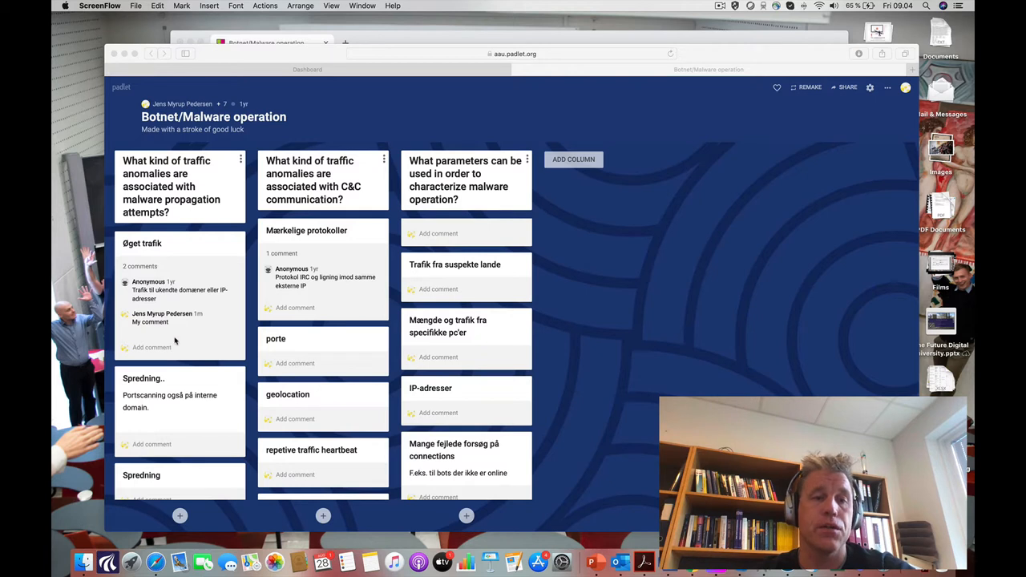
left_click(150, 347)
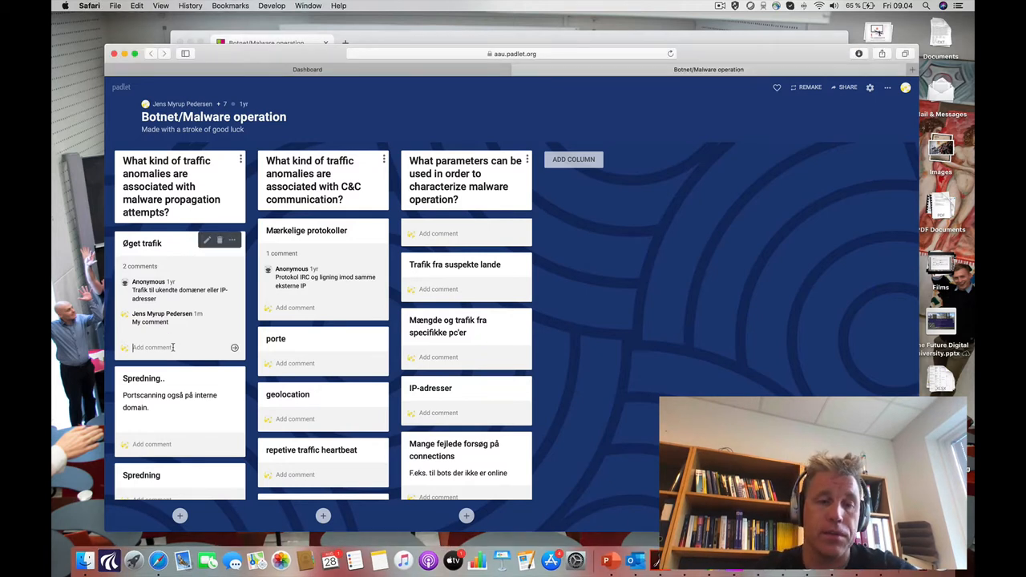
type("My another")
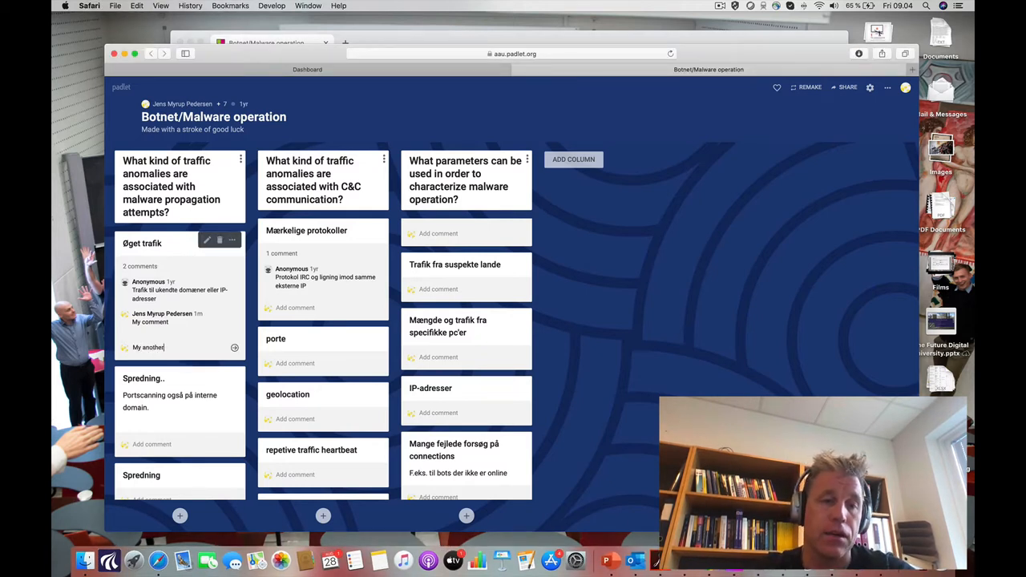
type("c")
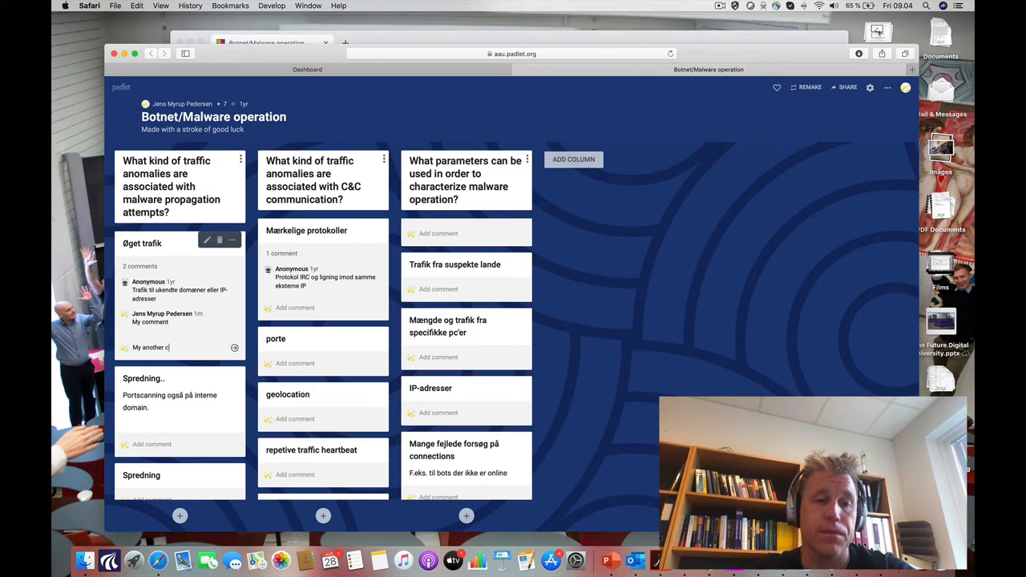
key("enter")
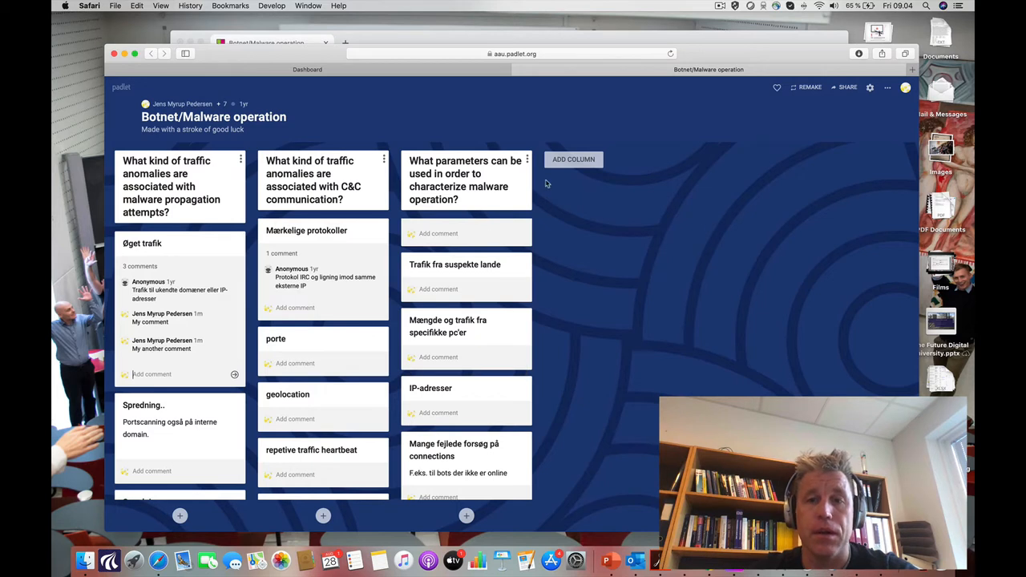
Create a new board column named 'Yet another question' and save it
left_click(573, 159)
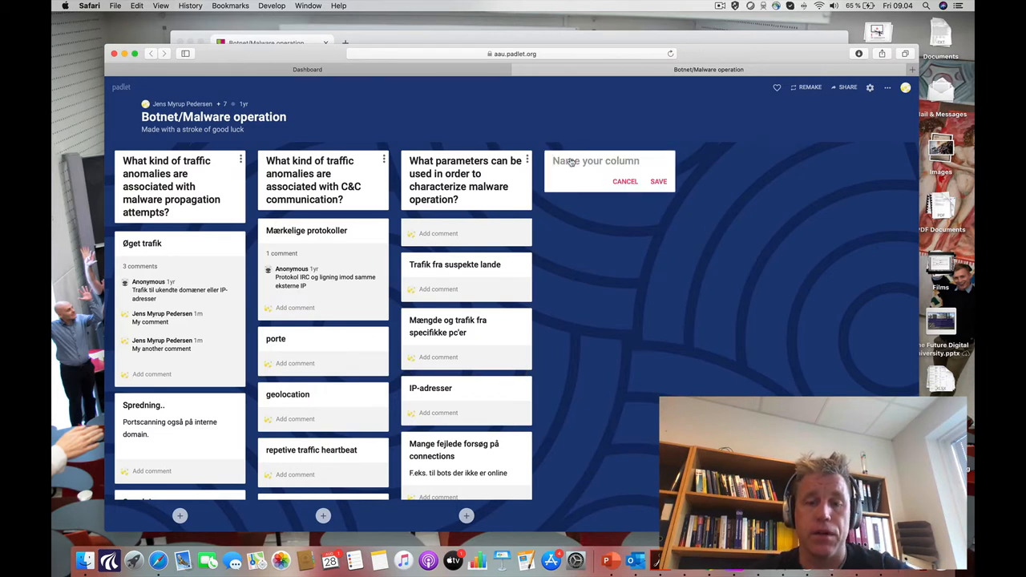
type("Yet another question")
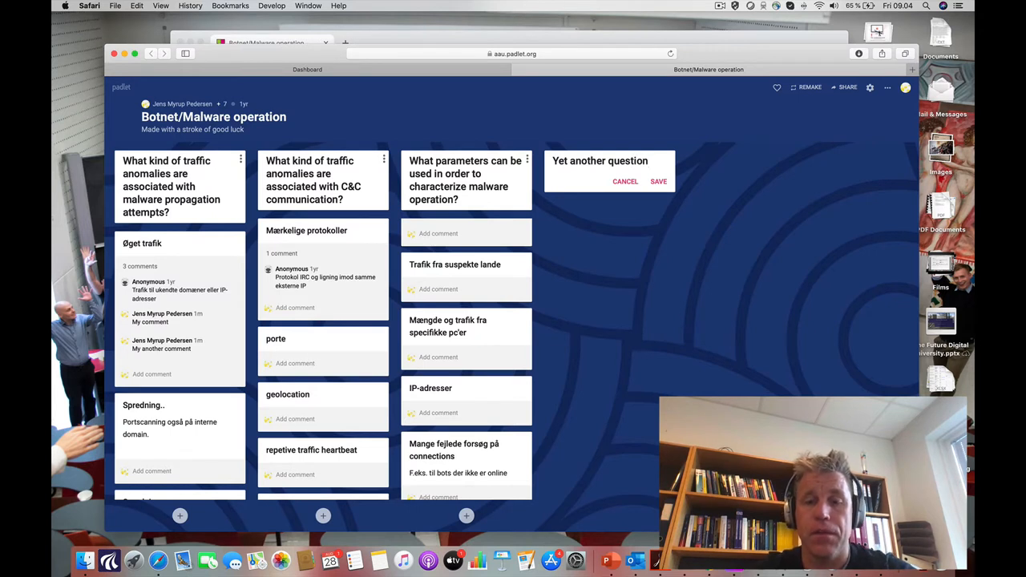
left_click(657, 181)
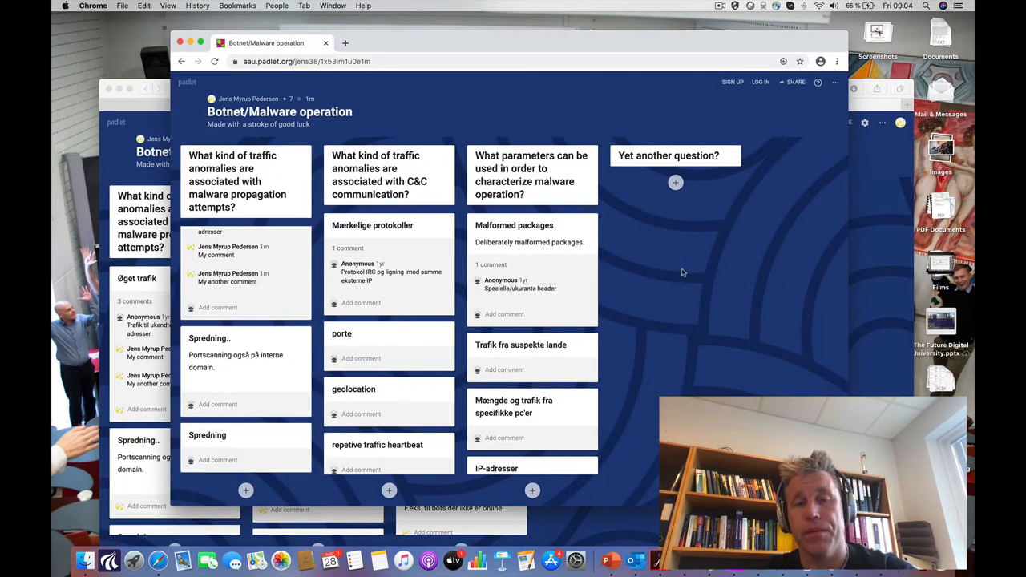
mouse_move(752, 186)
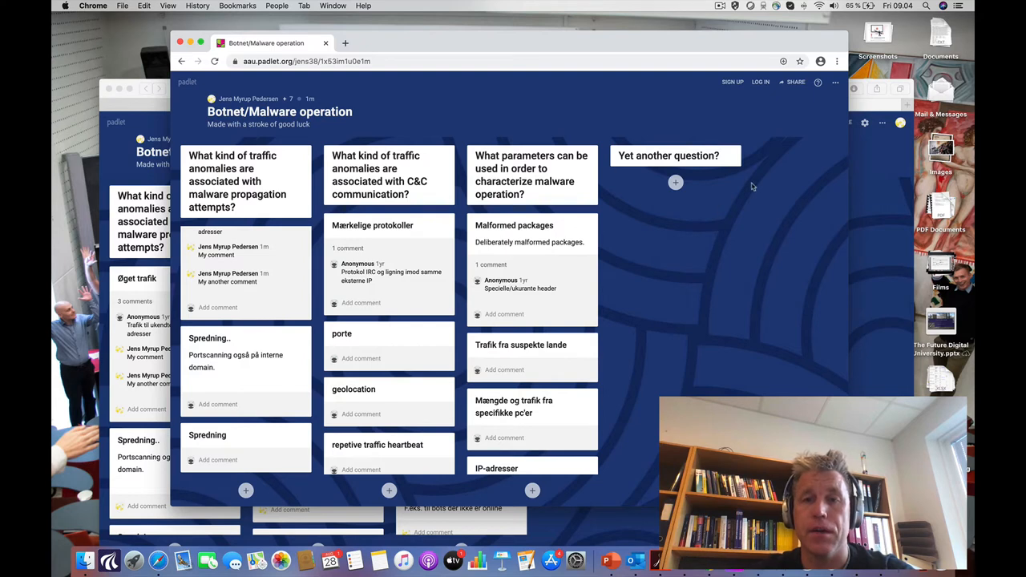
mouse_move(639, 199)
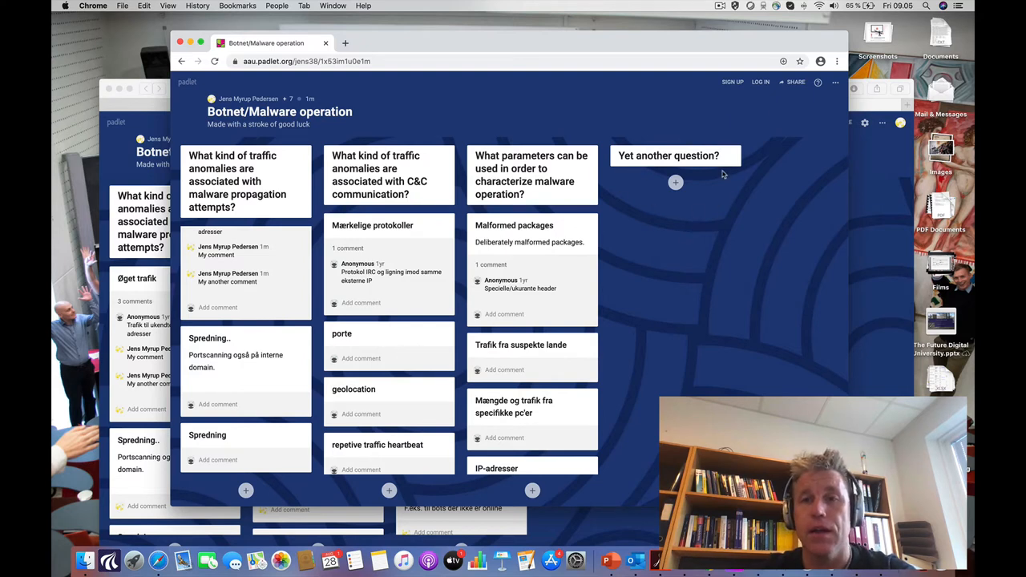
mouse_move(730, 82)
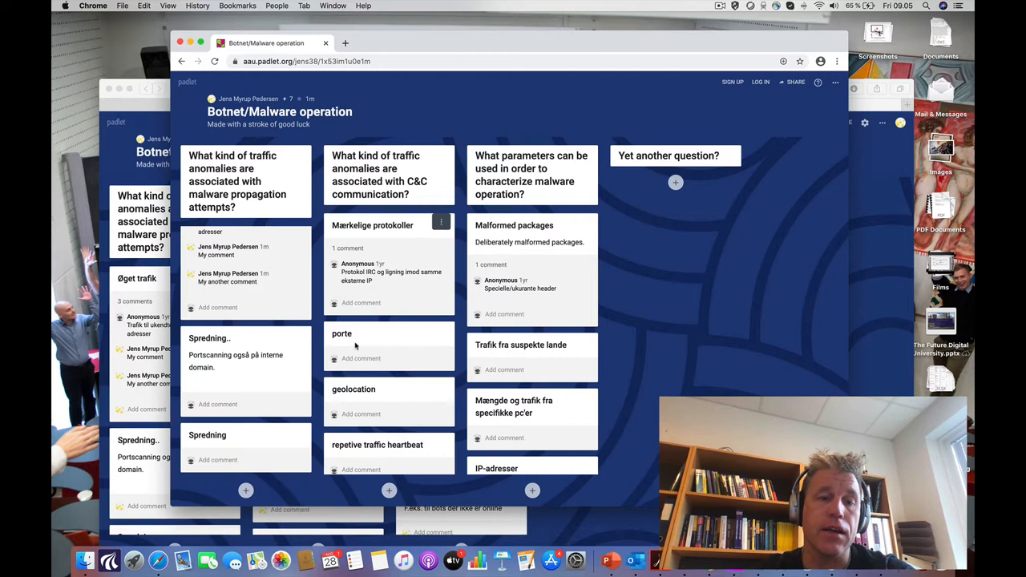
Scroll through the board's posts in the logged-out browser window
scroll("down", 3)
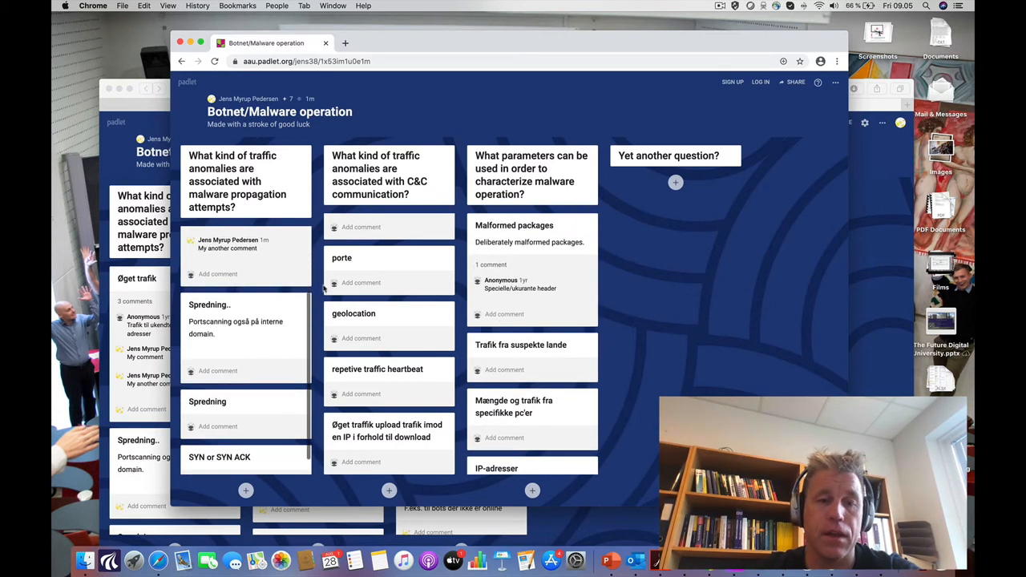
scroll("down", 3)
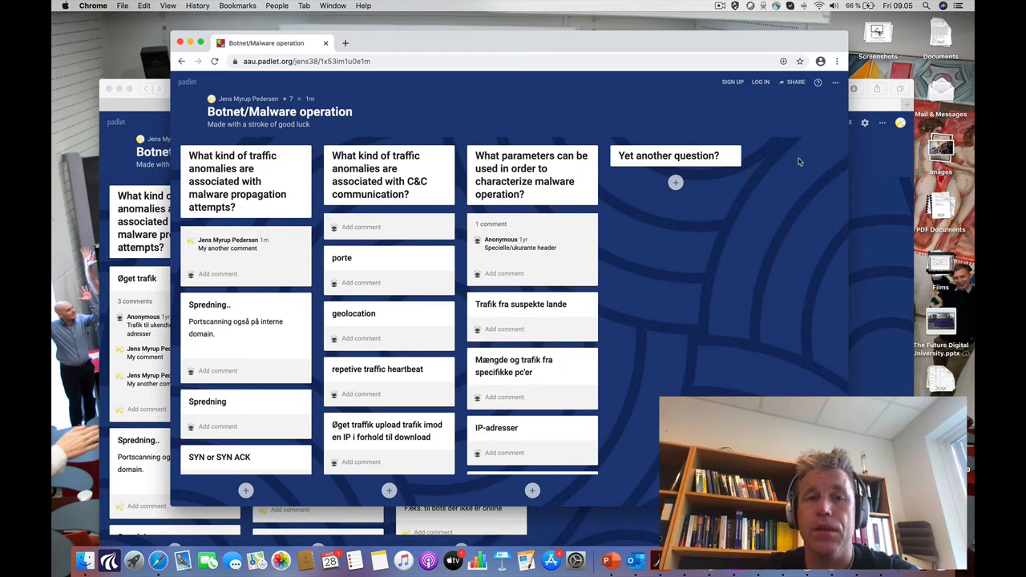
mouse_move(713, 296)
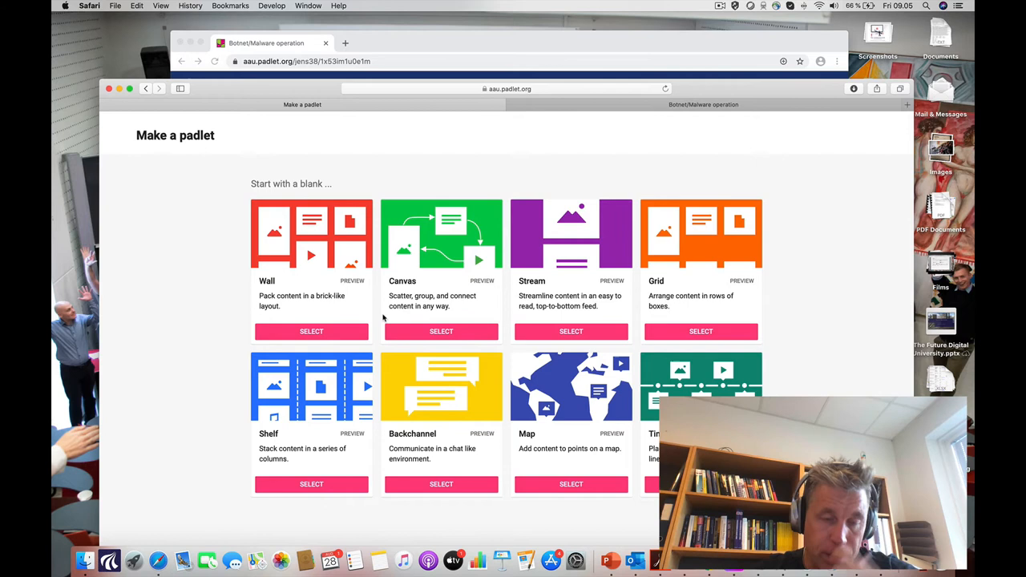
mouse_move(265, 234)
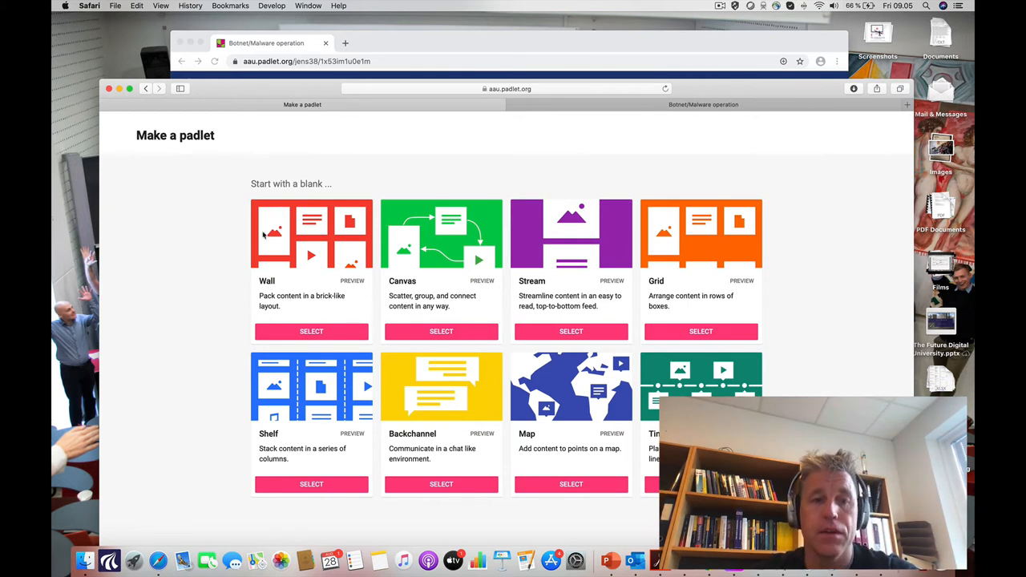
mouse_move(317, 439)
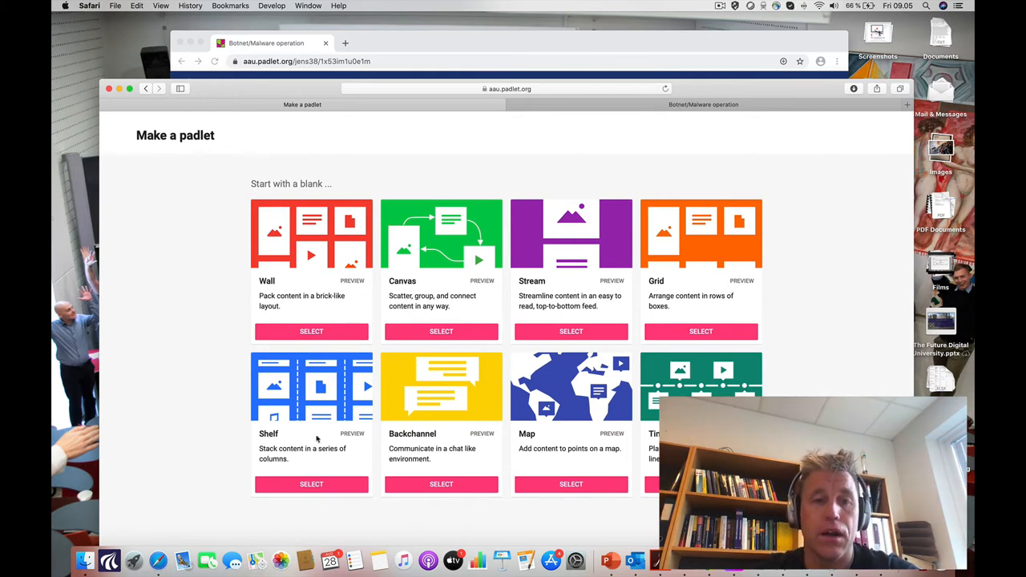
mouse_move(265, 378)
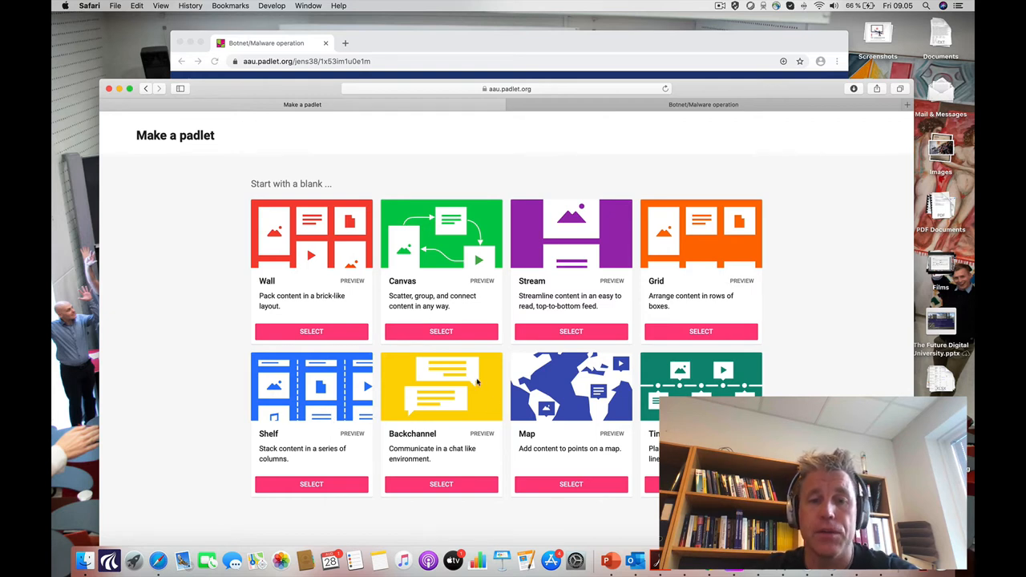
mouse_move(593, 218)
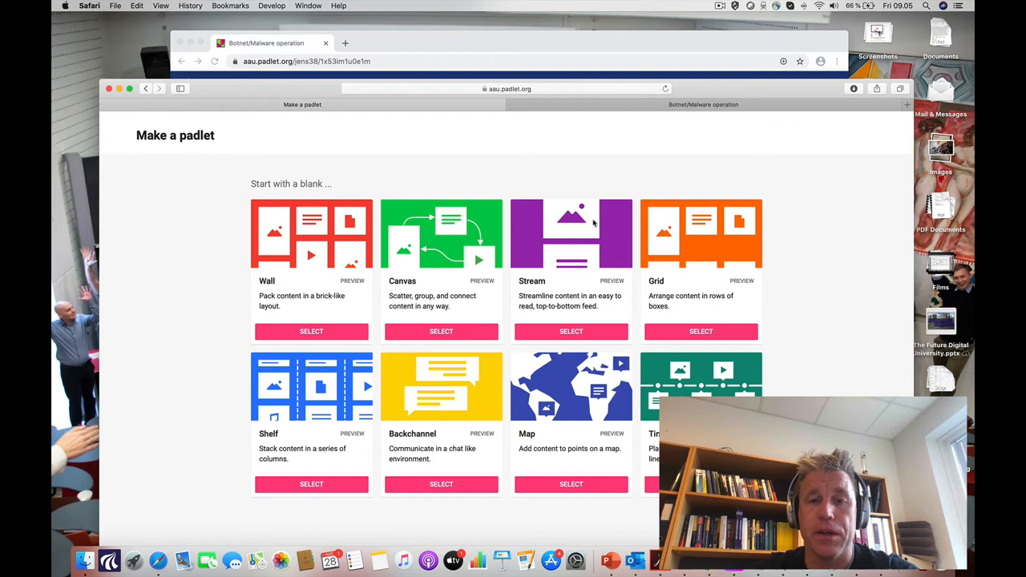
mouse_move(543, 254)
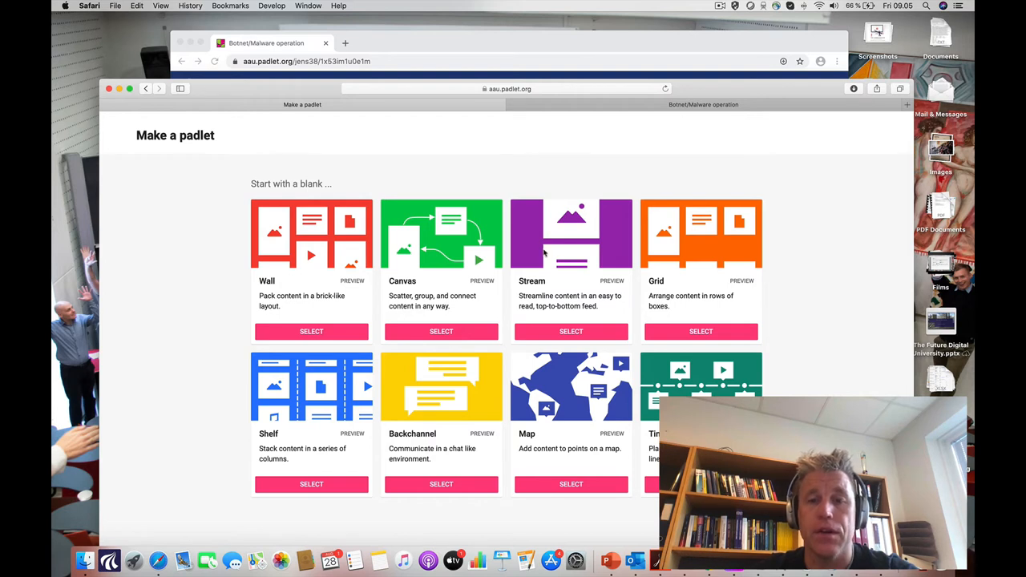
mouse_move(423, 207)
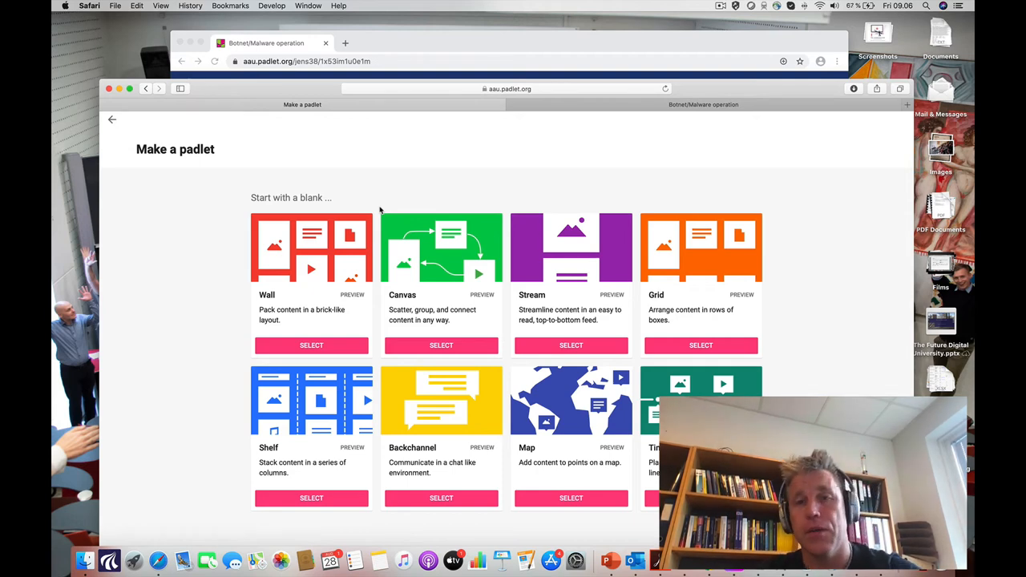
mouse_move(282, 90)
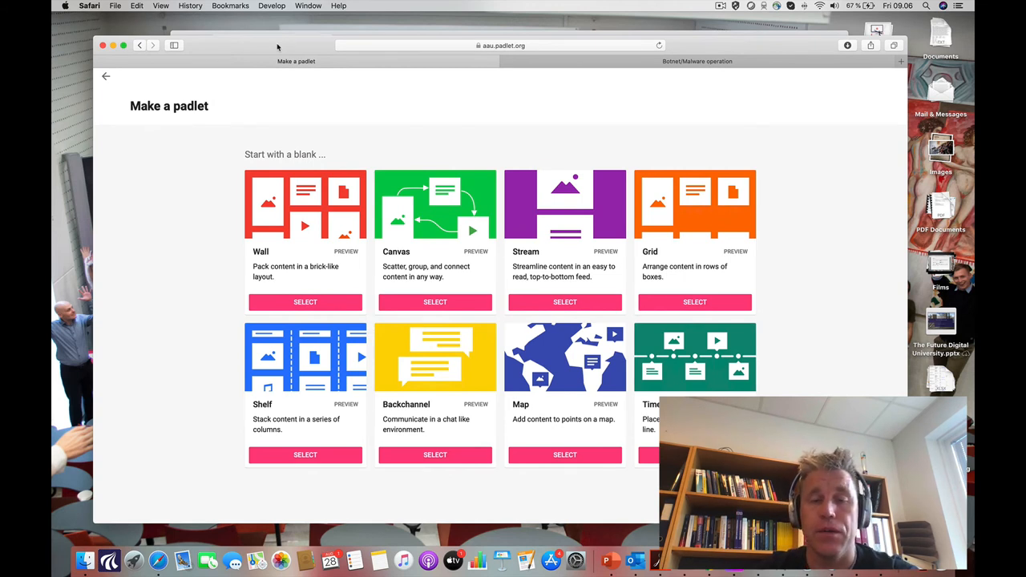
mouse_move(606, 165)
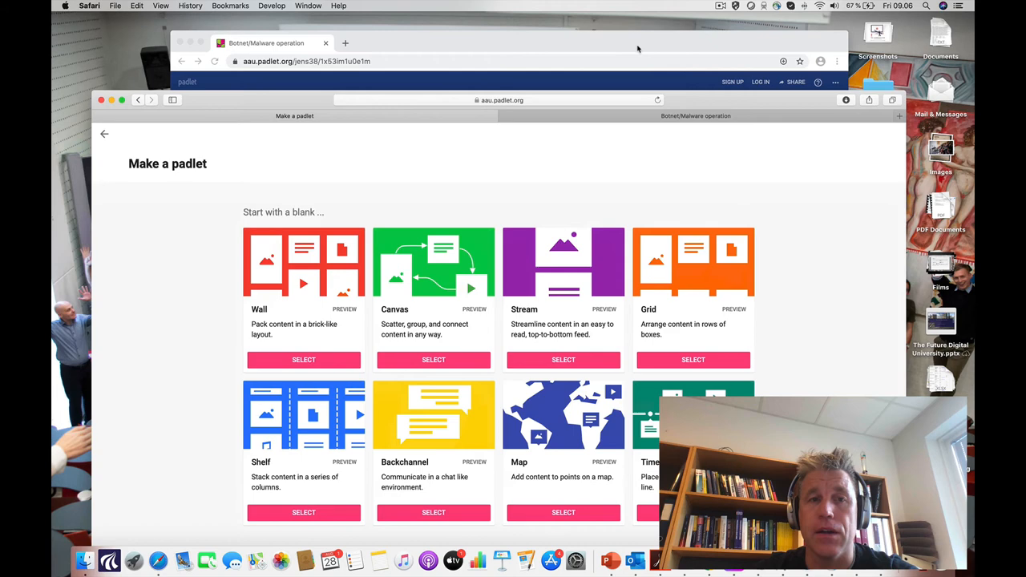
mouse_move(94, 117)
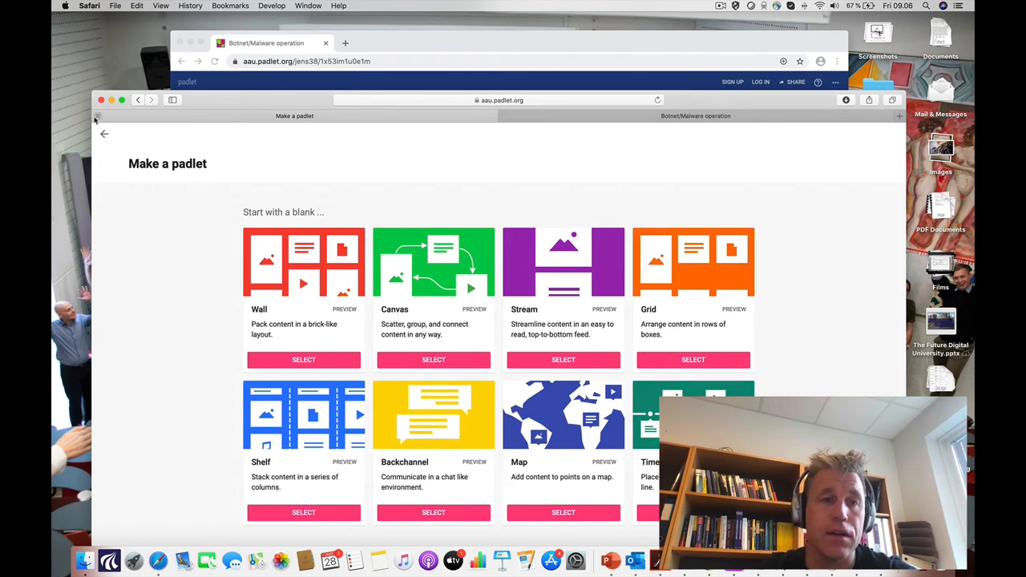
Leave the Make a padlet layout page to return to the dashboard
left_click(104, 135)
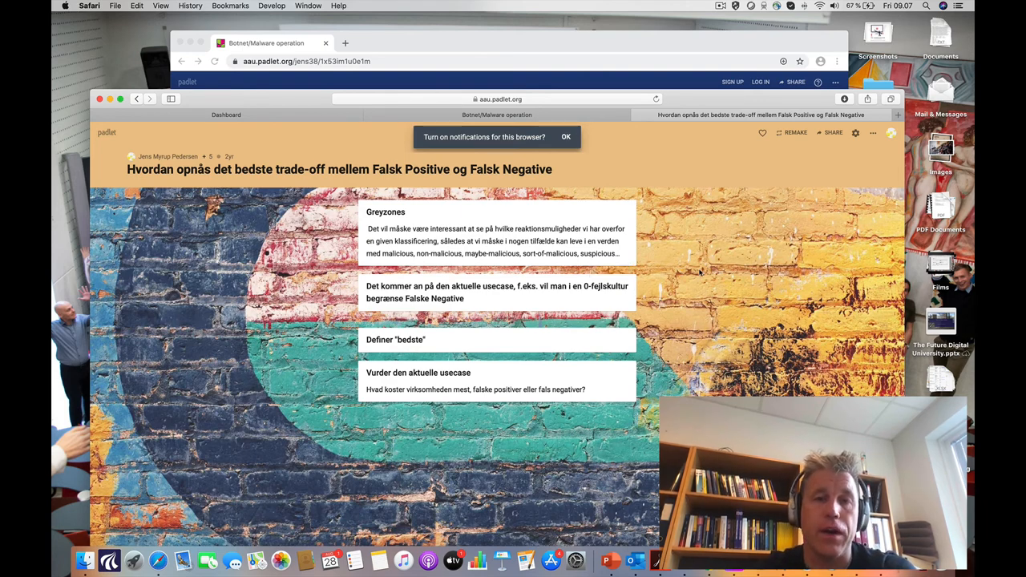
mouse_move(719, 222)
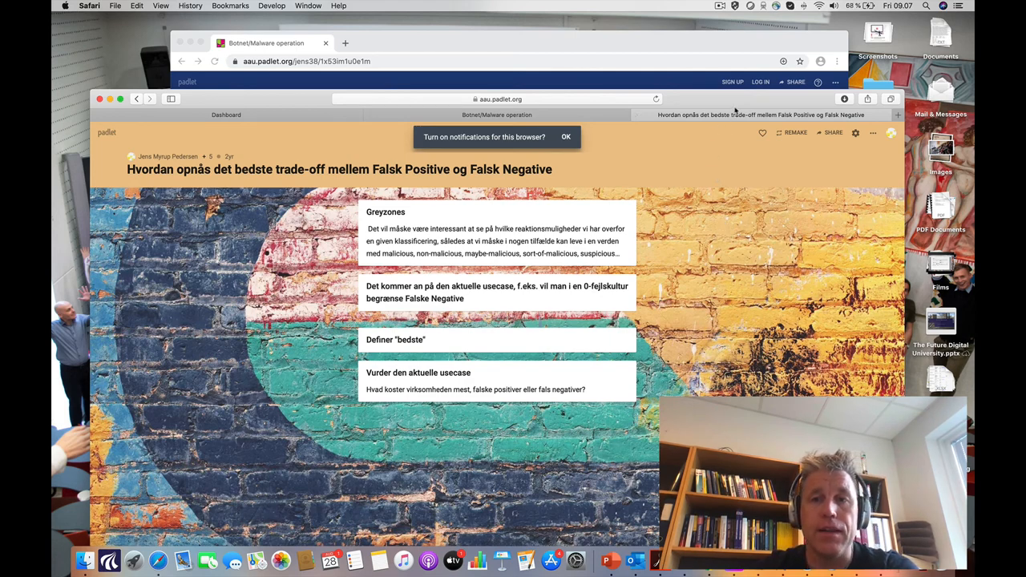
mouse_move(709, 166)
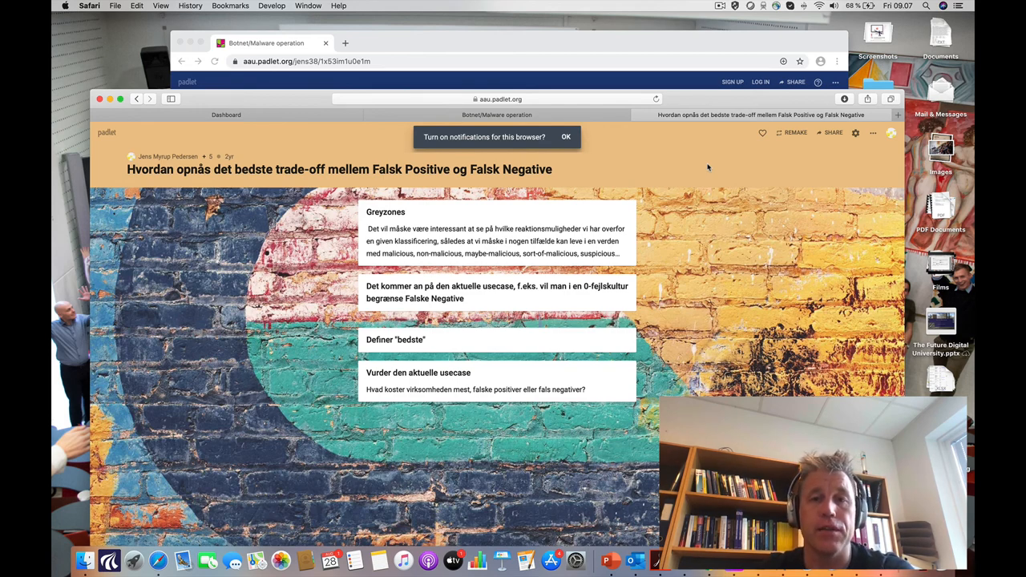
mouse_move(597, 71)
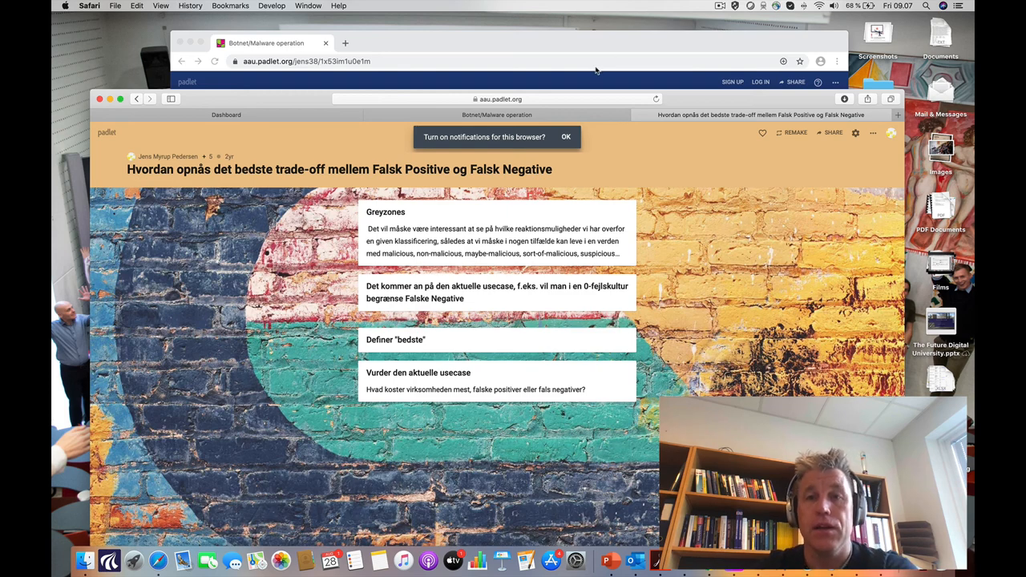